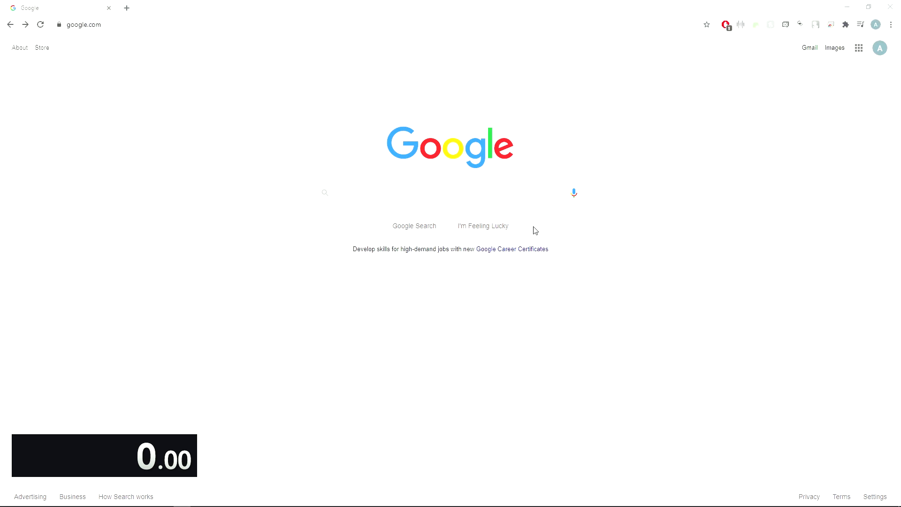
pyautogui.moveTo(521, 225)
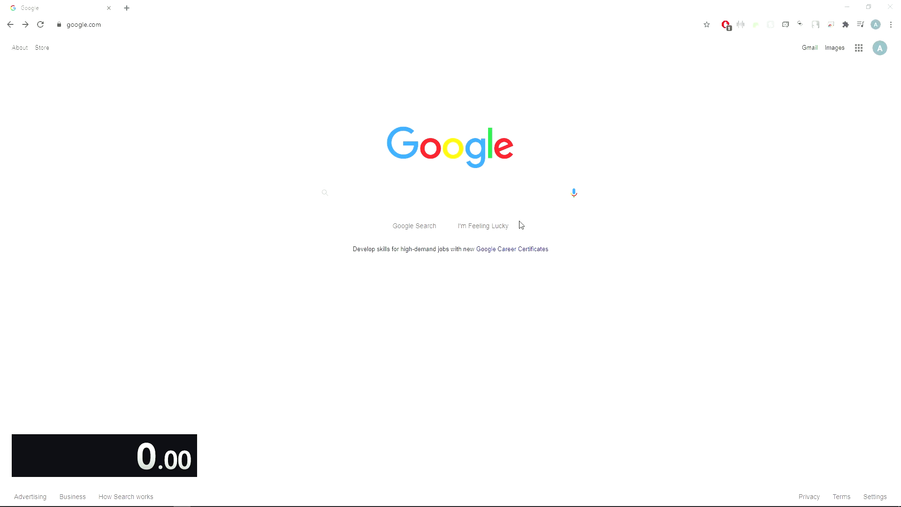
pyautogui.moveTo(496, 207)
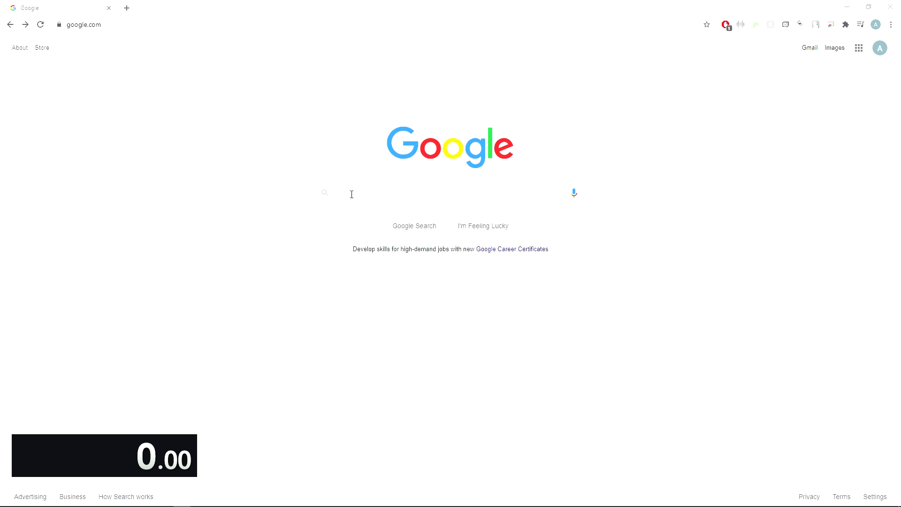
pyautogui.moveTo(451, 166)
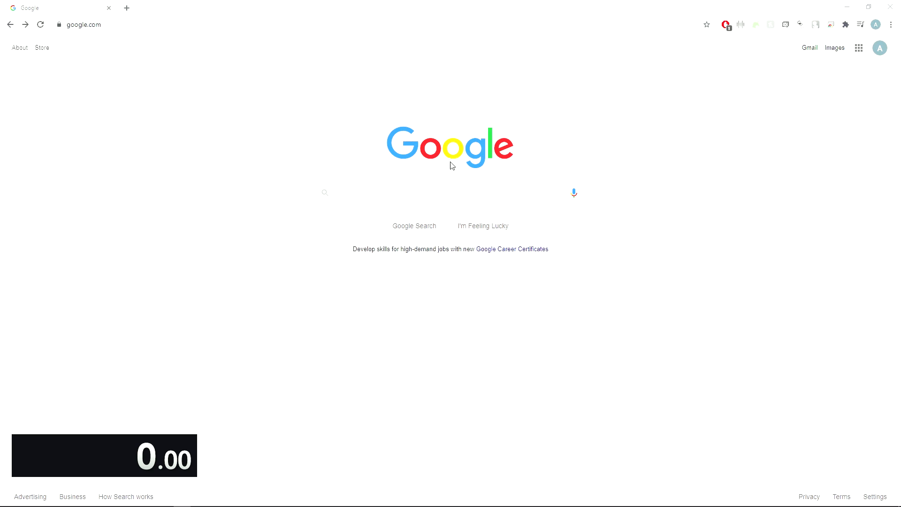
pyautogui.moveTo(321, 249)
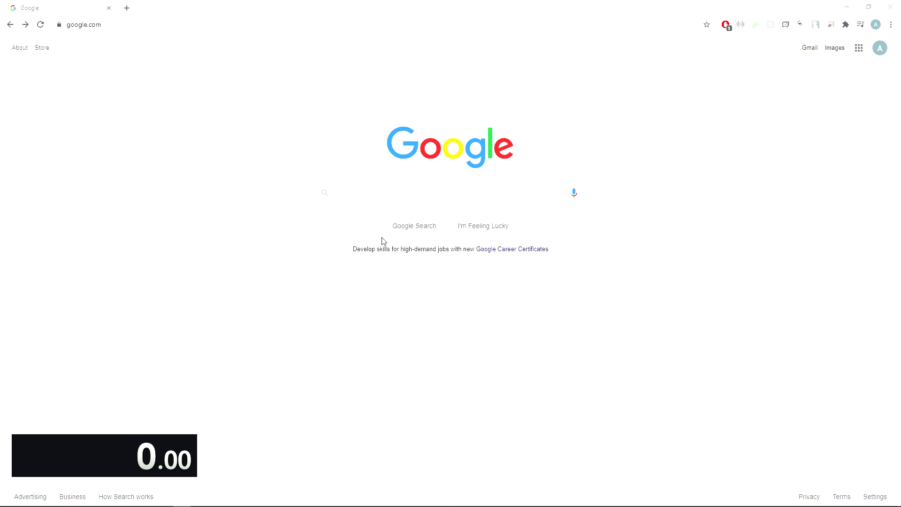
pyautogui.moveTo(528, 227)
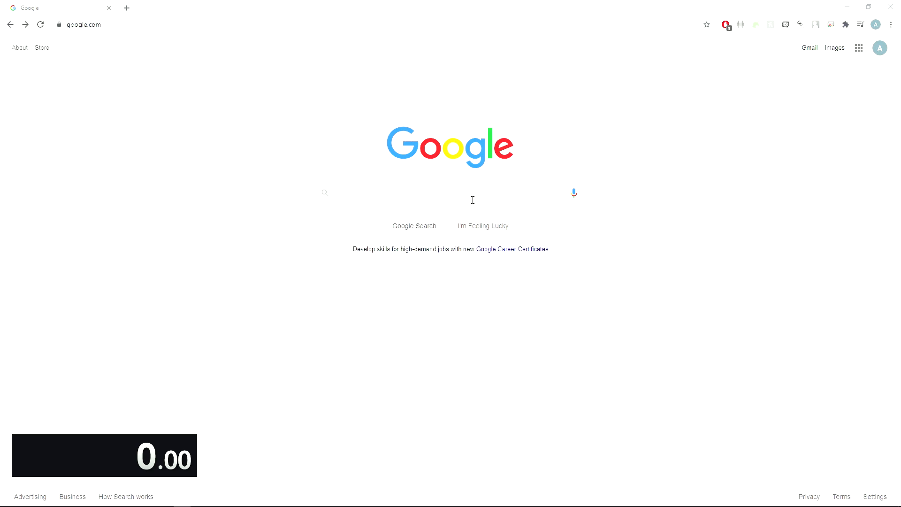
pyautogui.moveTo(497, 215)
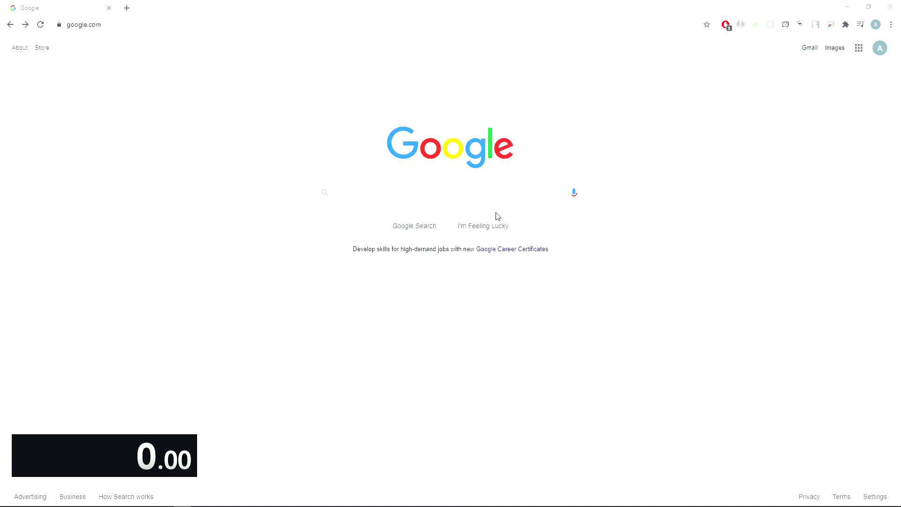
pyautogui.moveTo(492, 238)
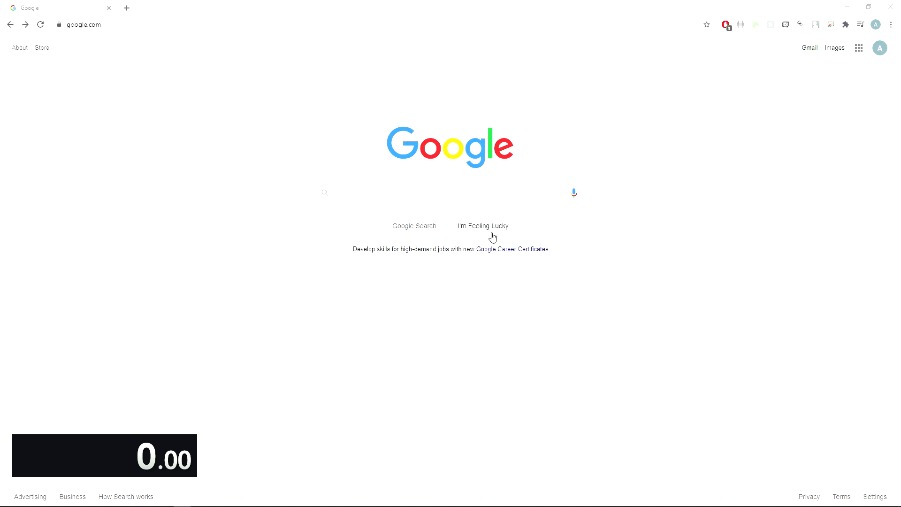
pyautogui.moveTo(496, 236)
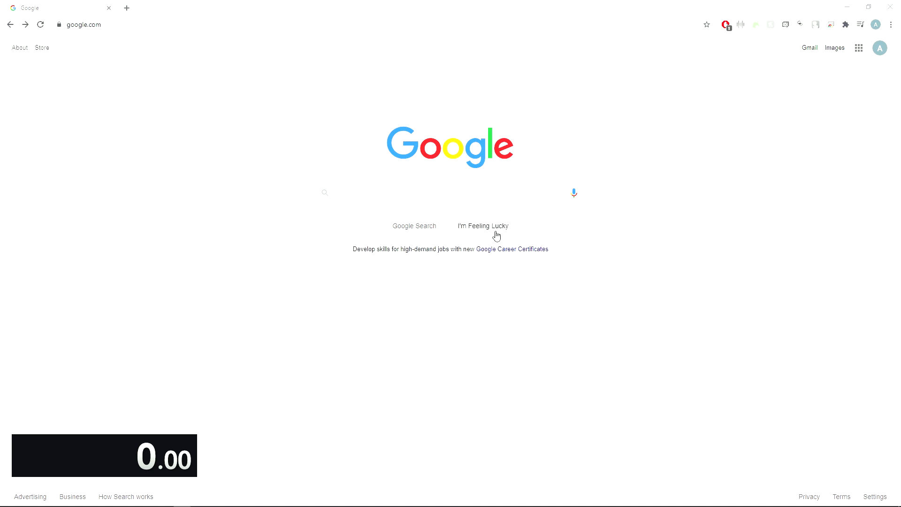
pyautogui.moveTo(525, 228)
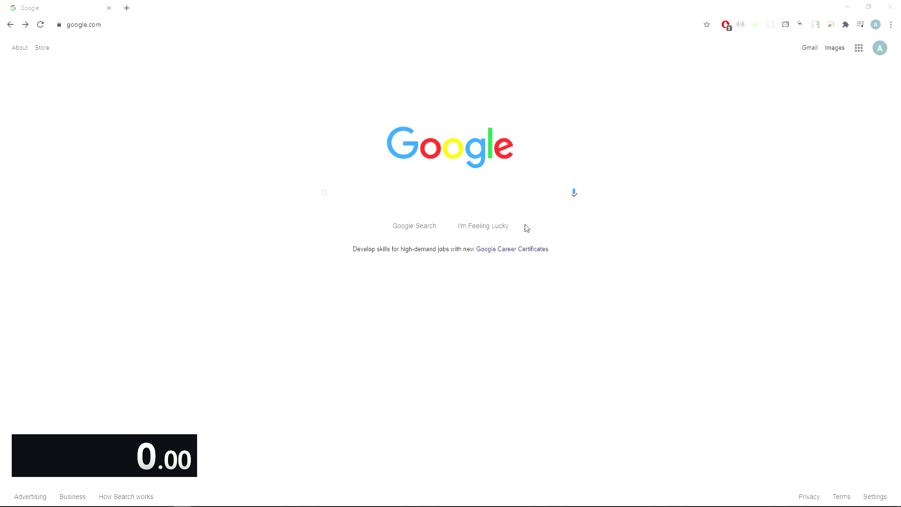
pyautogui.moveTo(574, 234)
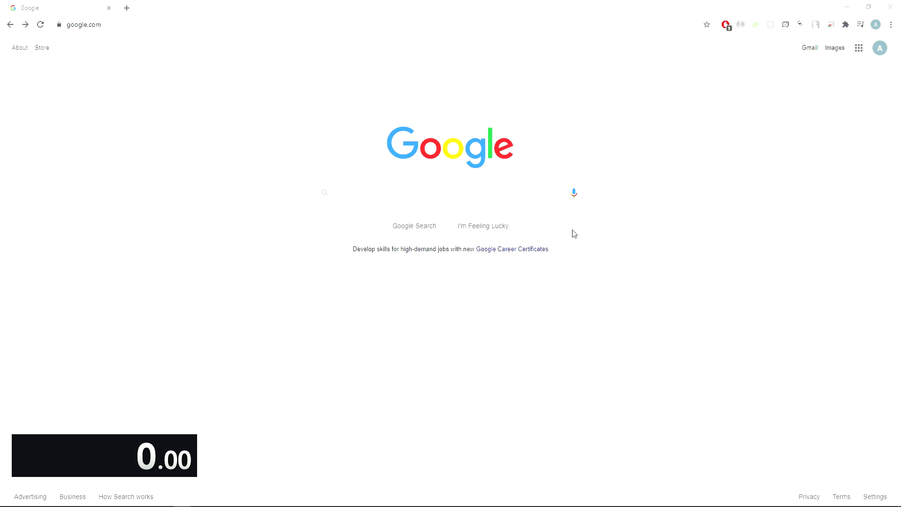
pyautogui.moveTo(520, 223)
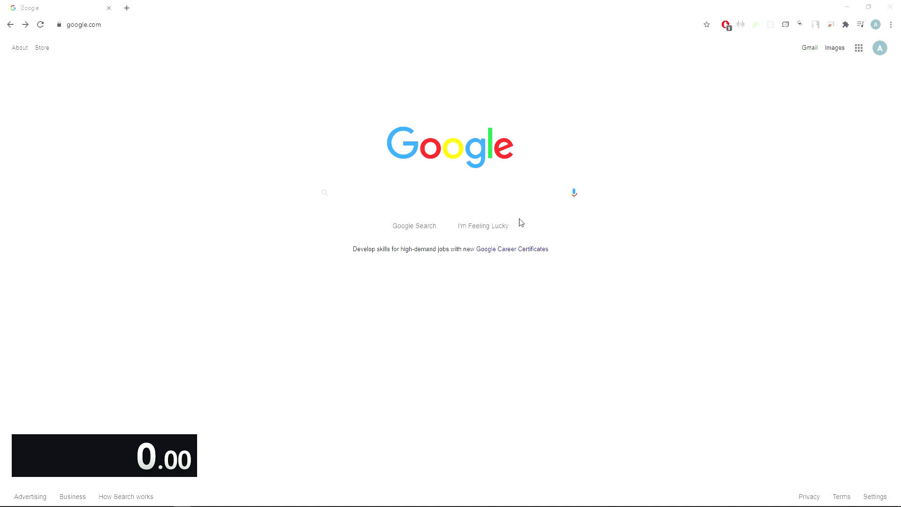
pyautogui.moveTo(521, 230)
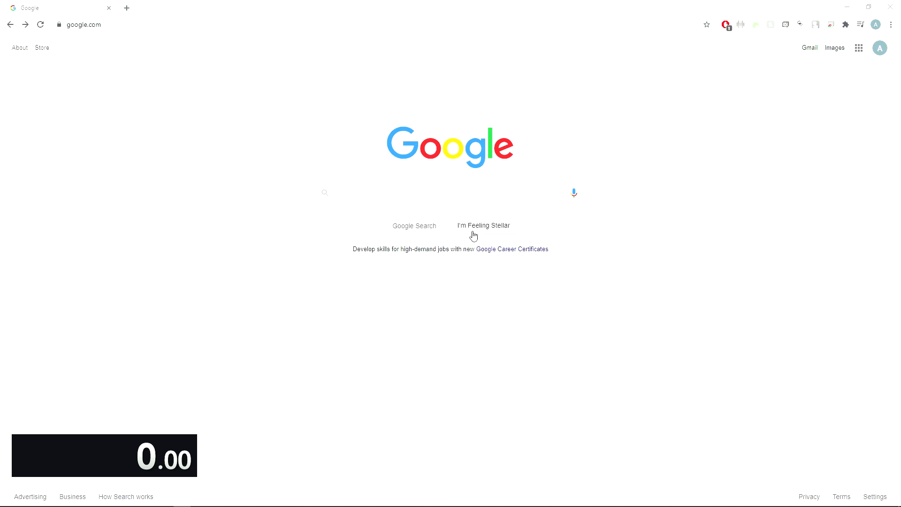
pyautogui.moveTo(500, 230)
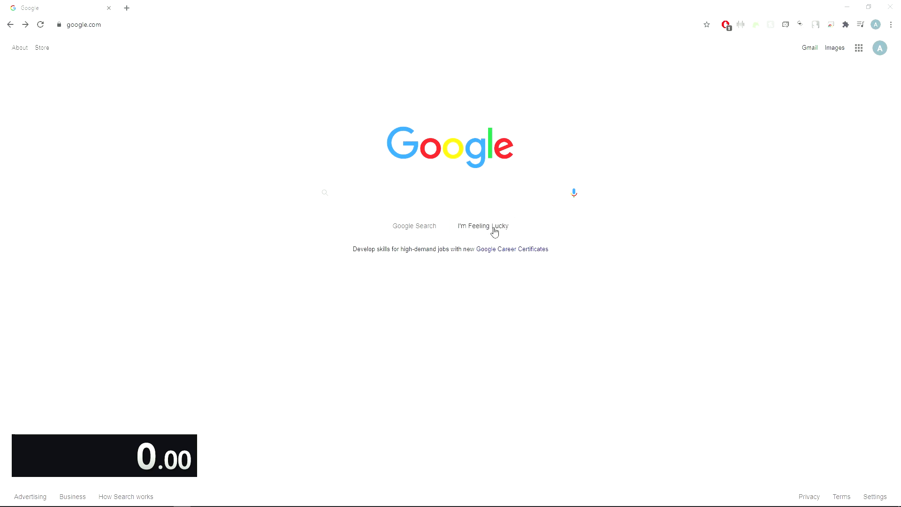
pyautogui.moveTo(359, 218)
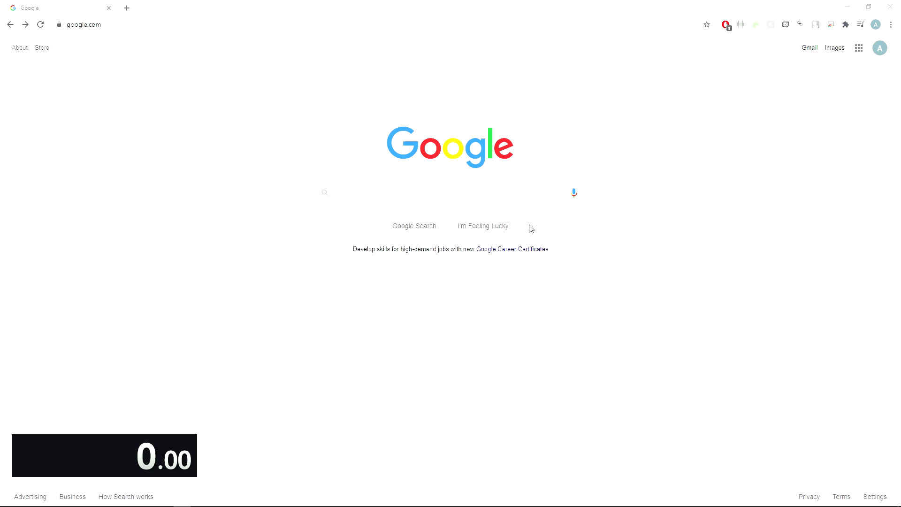
# - Enter 'google' in the search box and go straight to the top result with I'm Feeling Lucky
pyautogui.write('google')
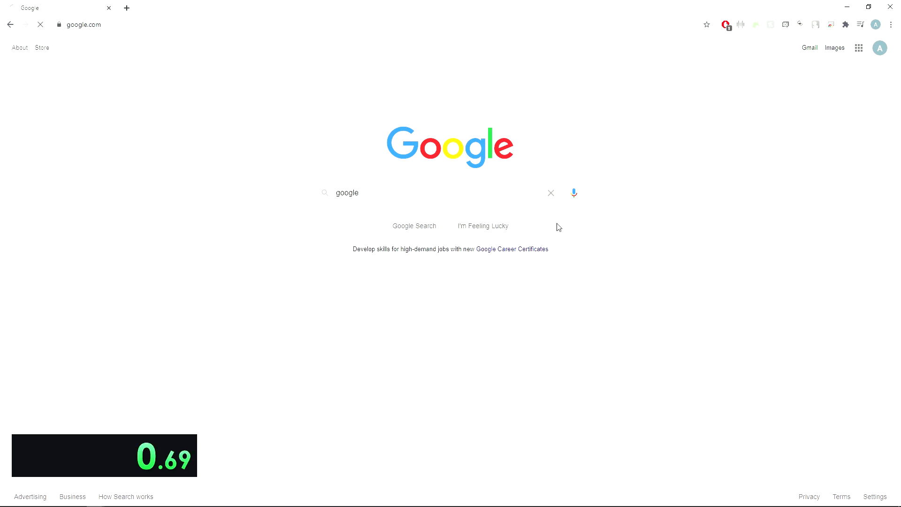
pyautogui.click(550, 193)
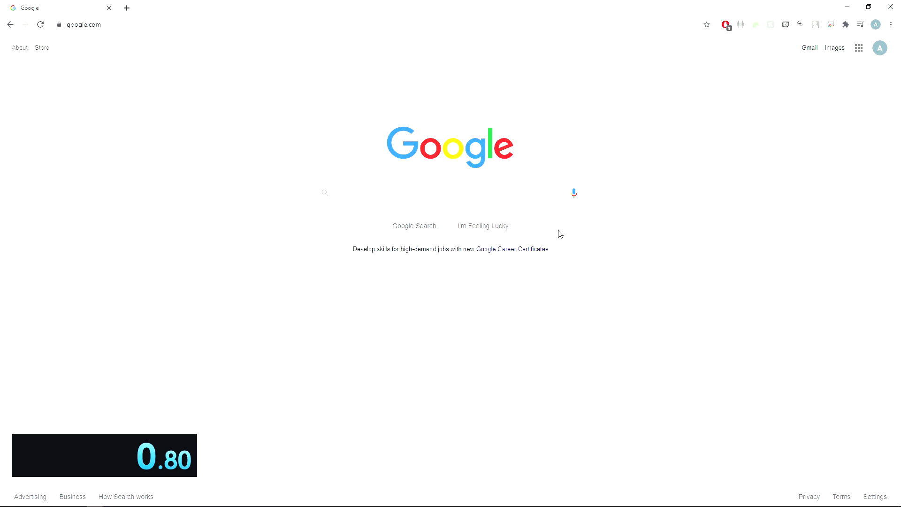